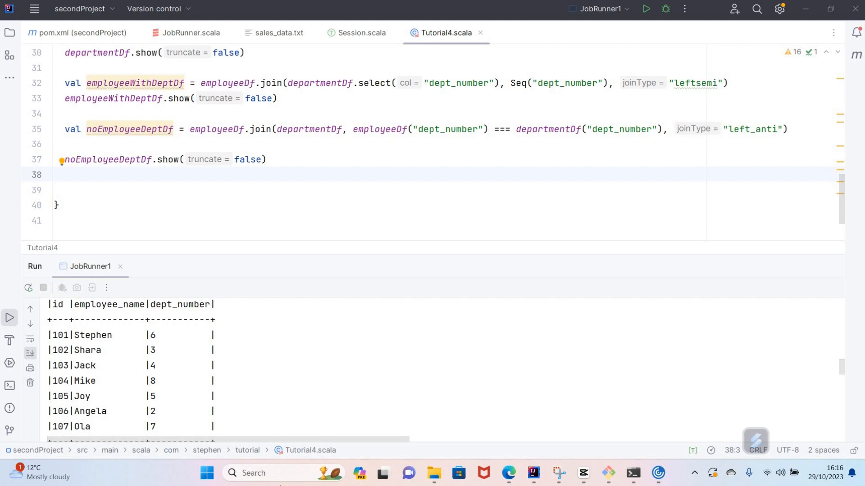
mouse_move(399, 400)
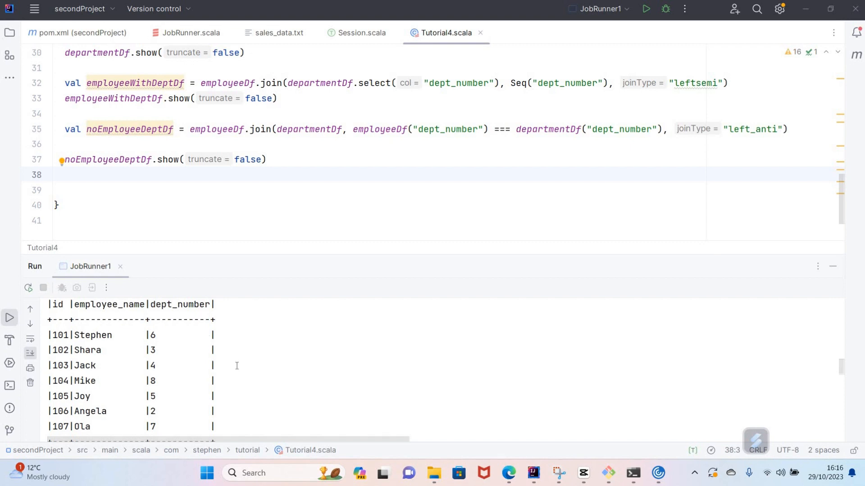
Step: Review the department output, noting dept_number 1, and return to the code
scroll(down, 3)
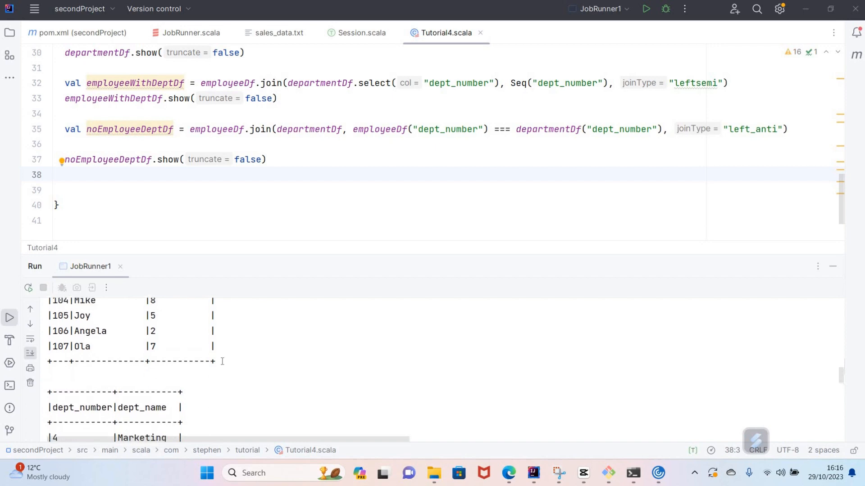
scroll(up, 3)
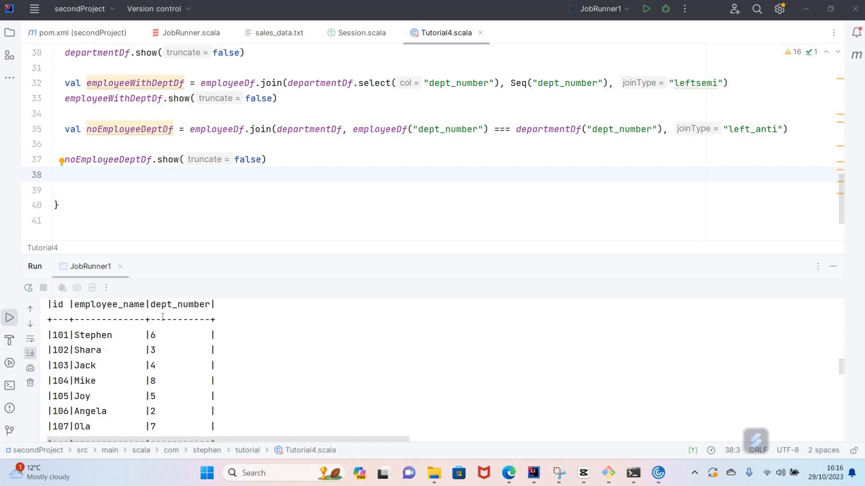
scroll(down, 3)
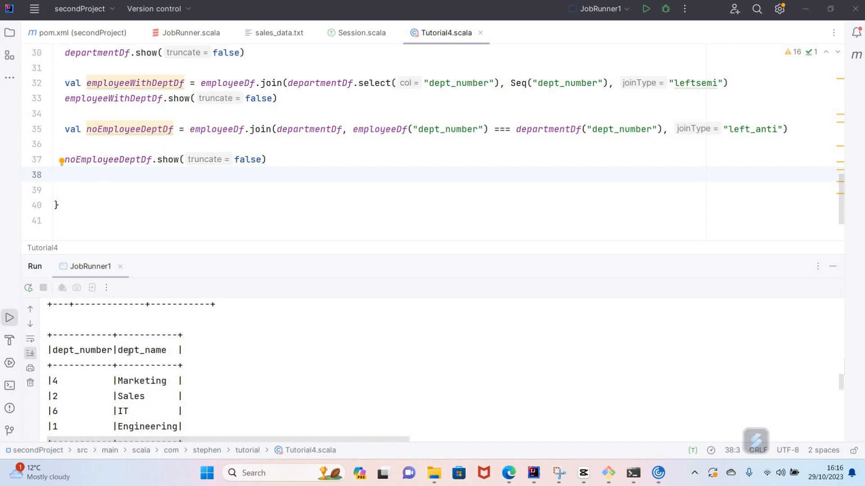
scroll(down, 3)
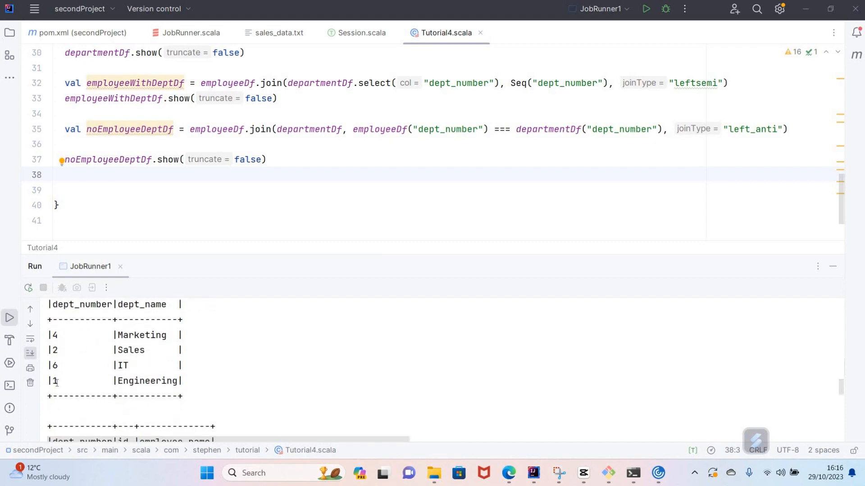
double_click(54, 381)
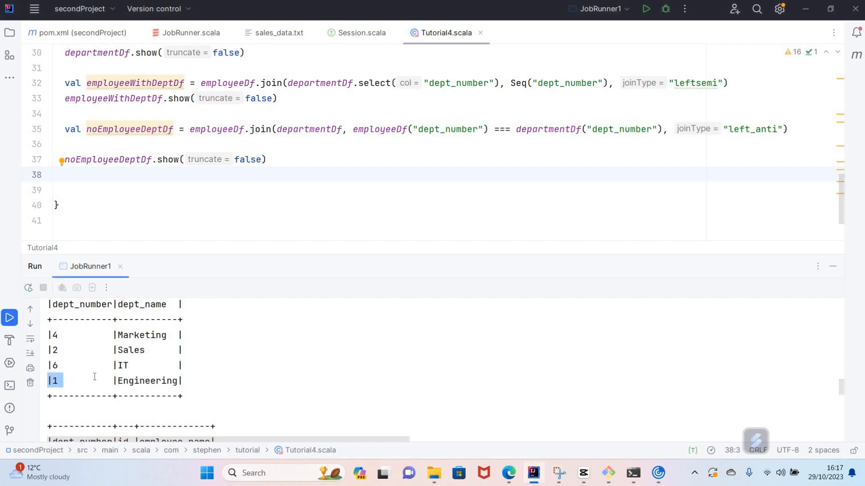
scroll(down, 3)
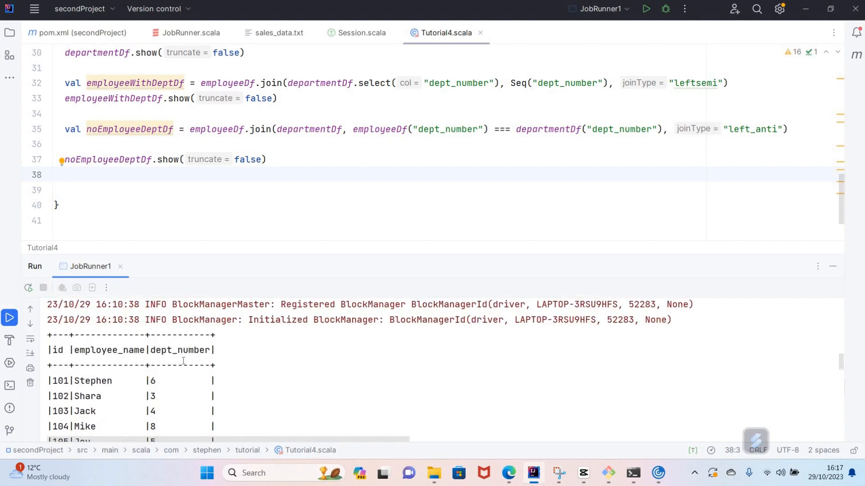
scroll(down, 3)
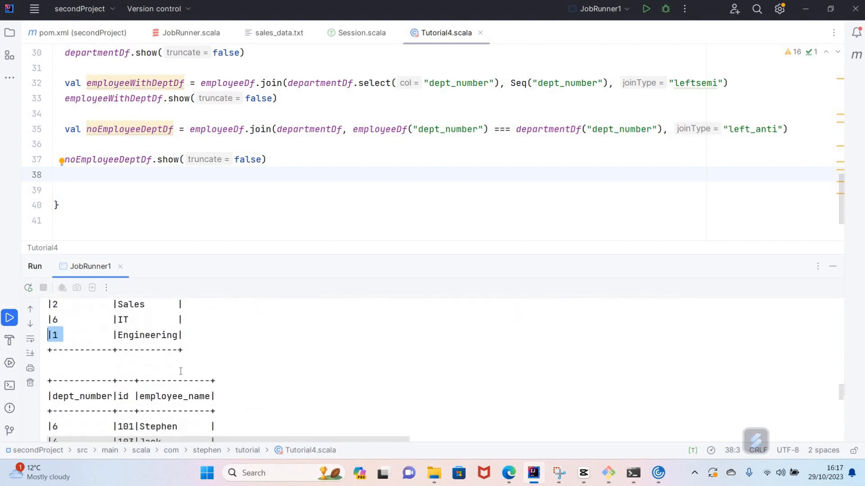
scroll(down, 3)
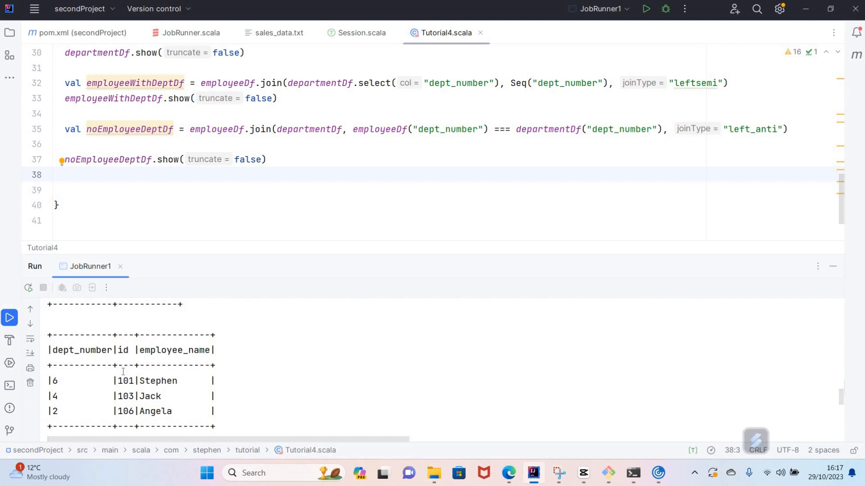
scroll(down, 3)
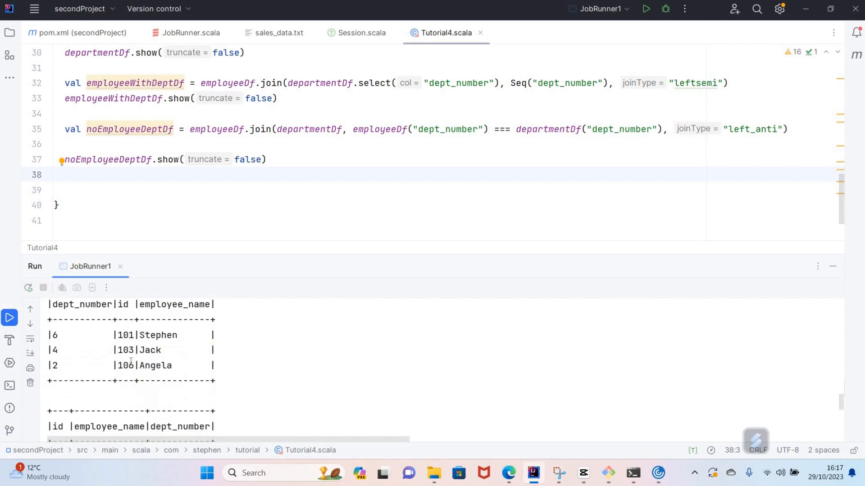
scroll(down, 3)
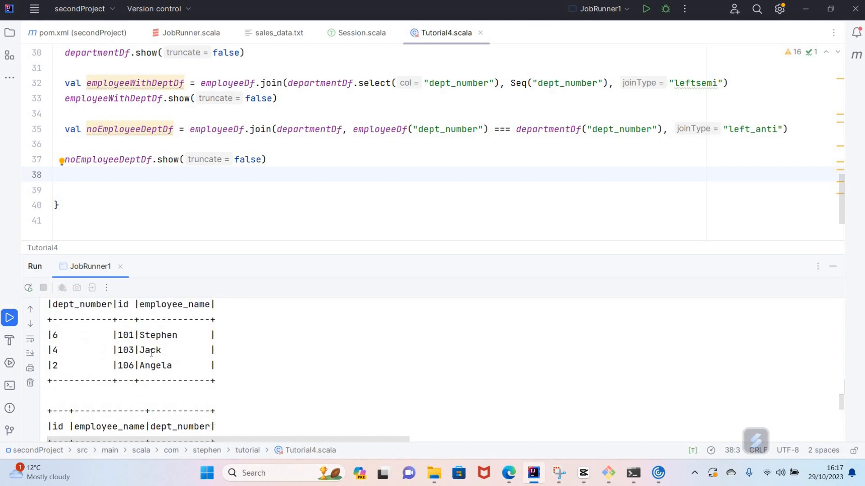
mouse_move(94, 340)
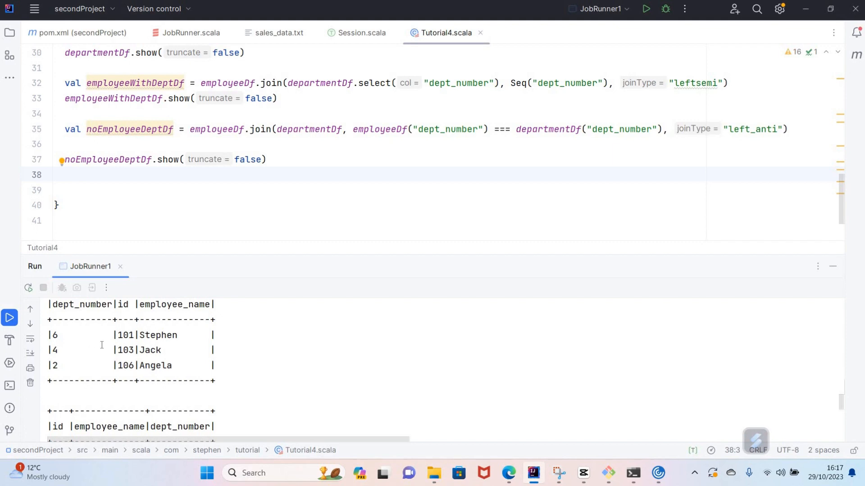
scroll(down, 3)
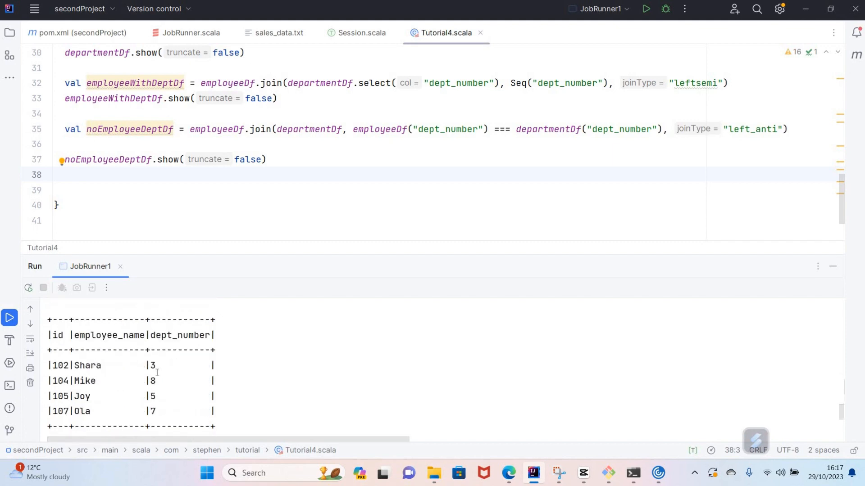
mouse_move(124, 368)
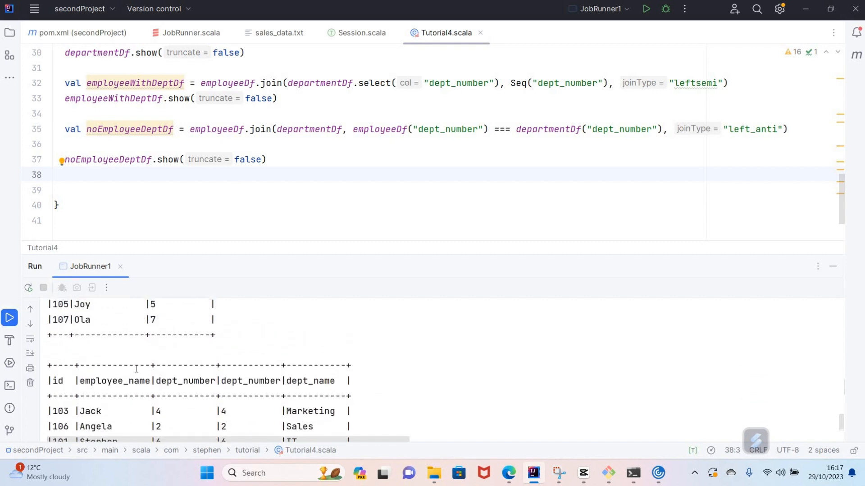
scroll(up, 3)
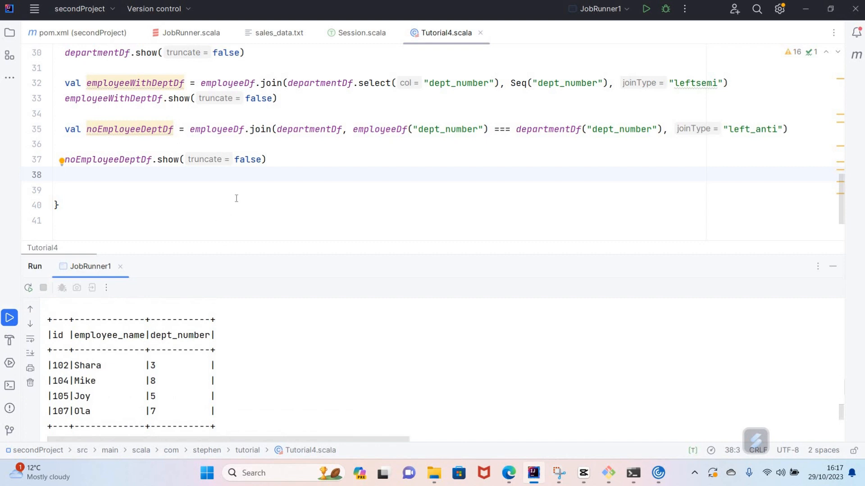
mouse_move(276, 188)
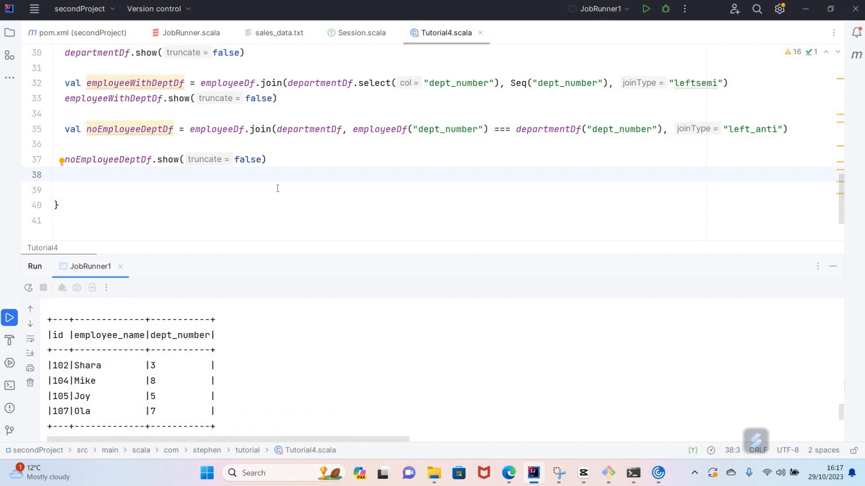
Step: Write val rightJoin = employeeDf.join(departmentDf on the blank line 39
click(246, 190)
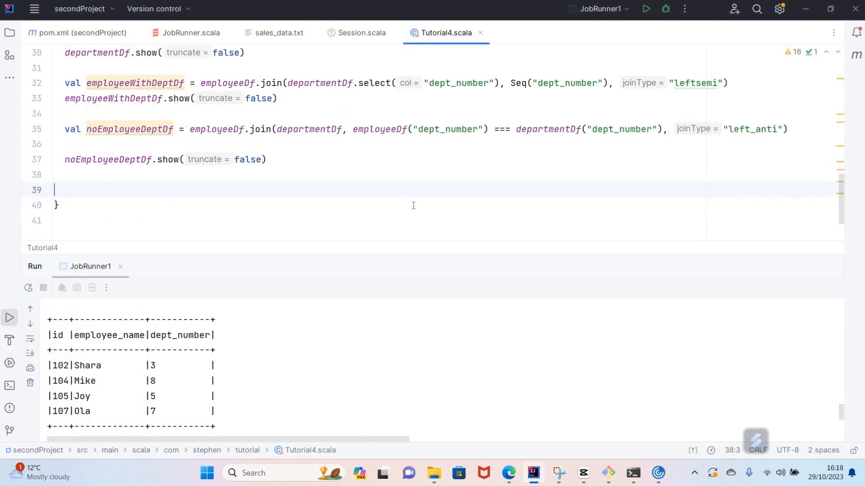
mouse_move(318, 193)
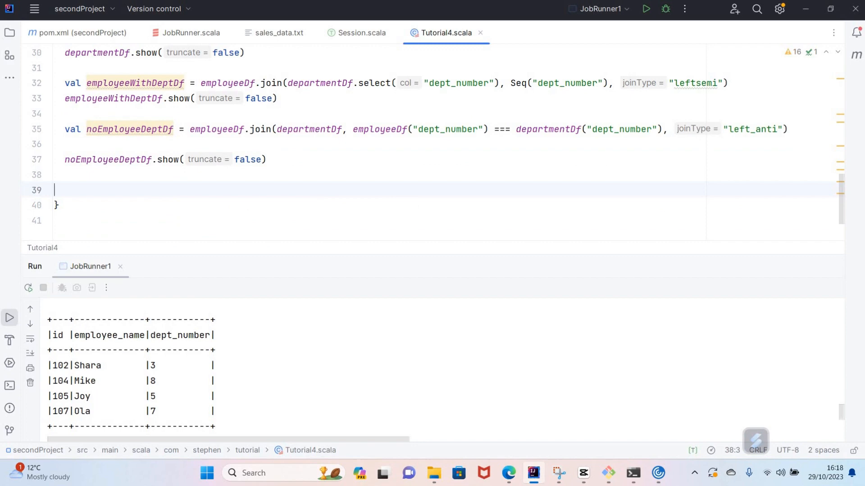
text(val)
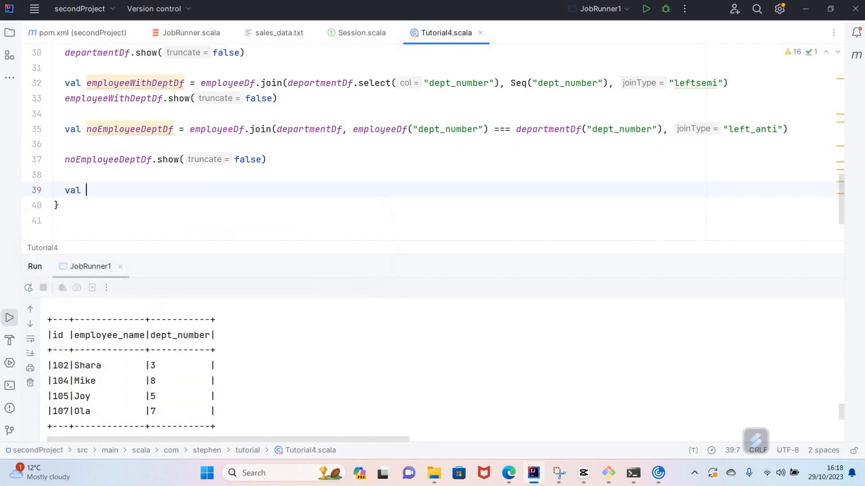
text(right)
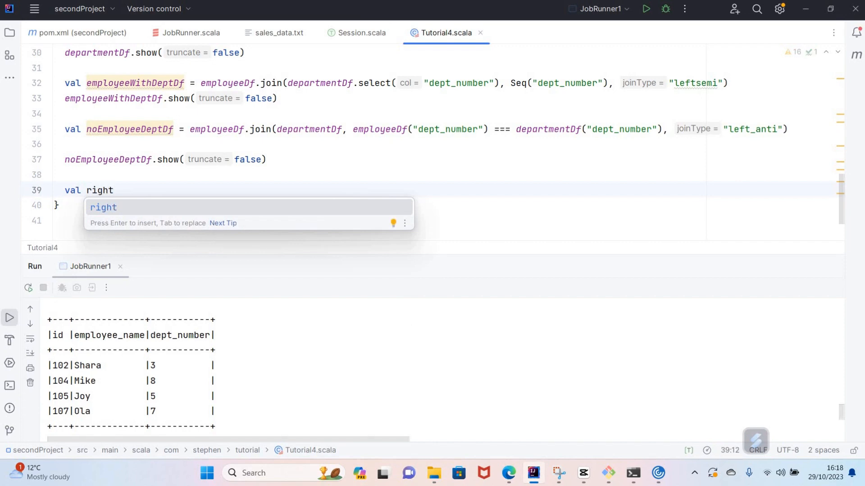
text(Join =)
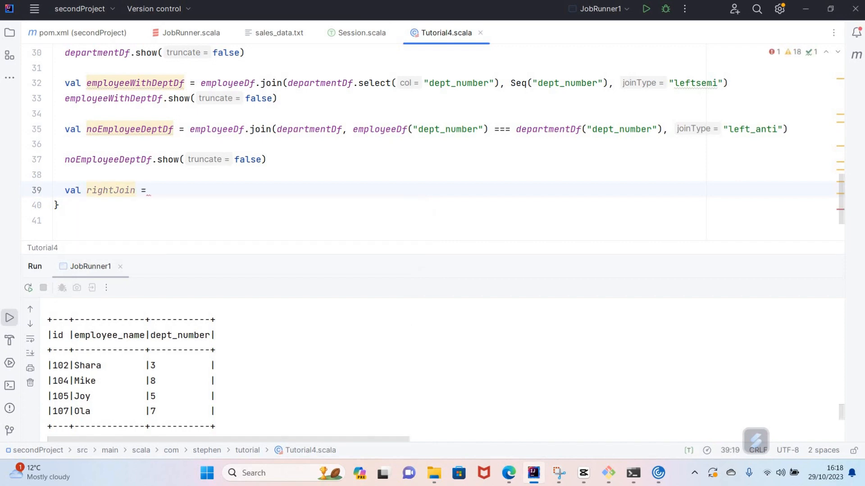
text(employeeDf.)
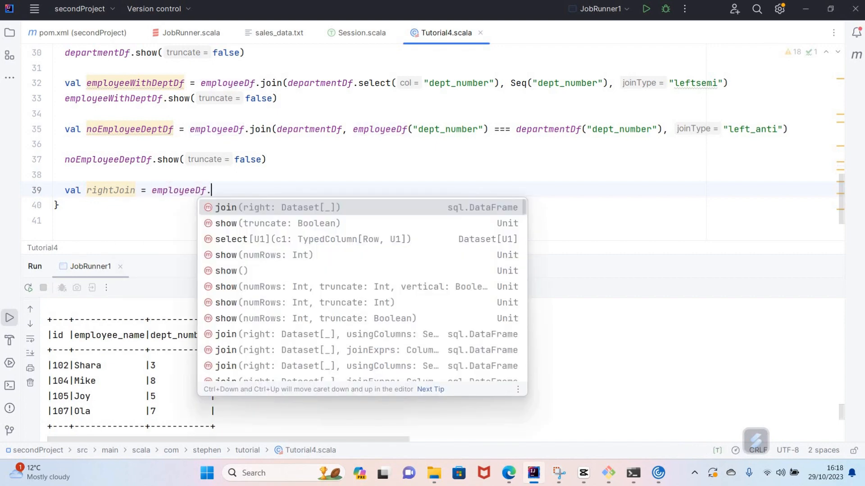
text(join(departmentDf)
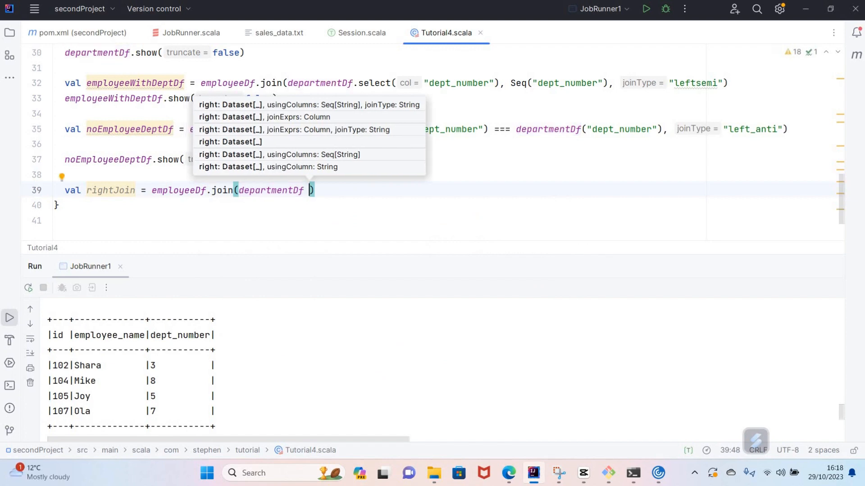
mouse_move(521, 84)
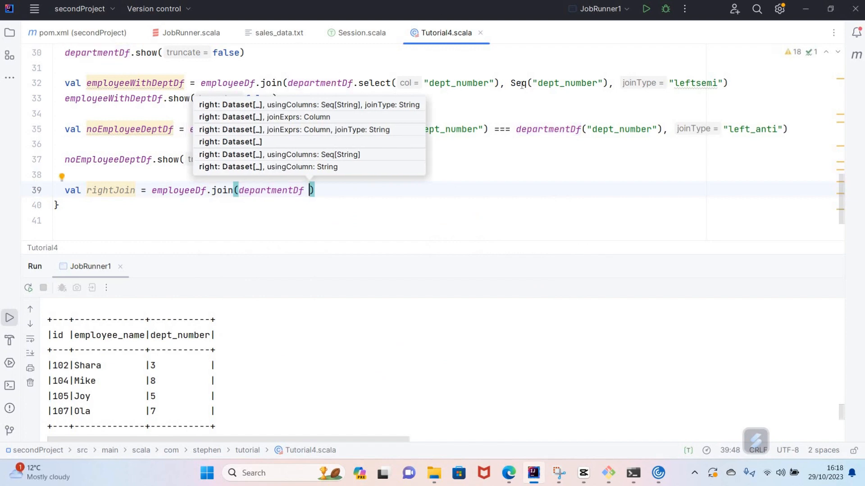
mouse_move(431, 141)
text(,)
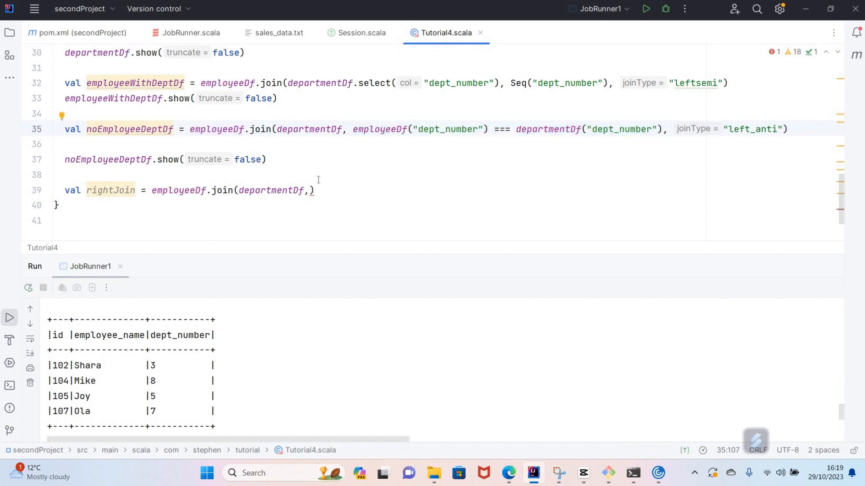
Step: Add Seq("dept_number") and joinType = "right_outer" as the join arguments
click(311, 190)
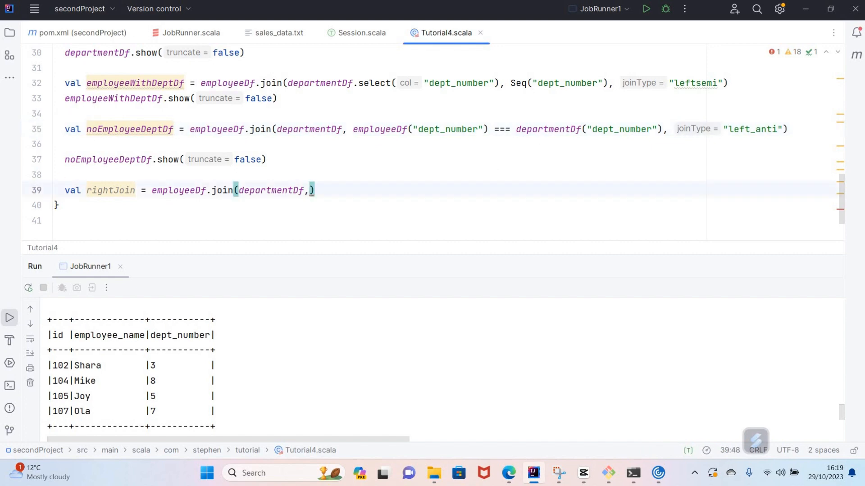
text(Seq(")
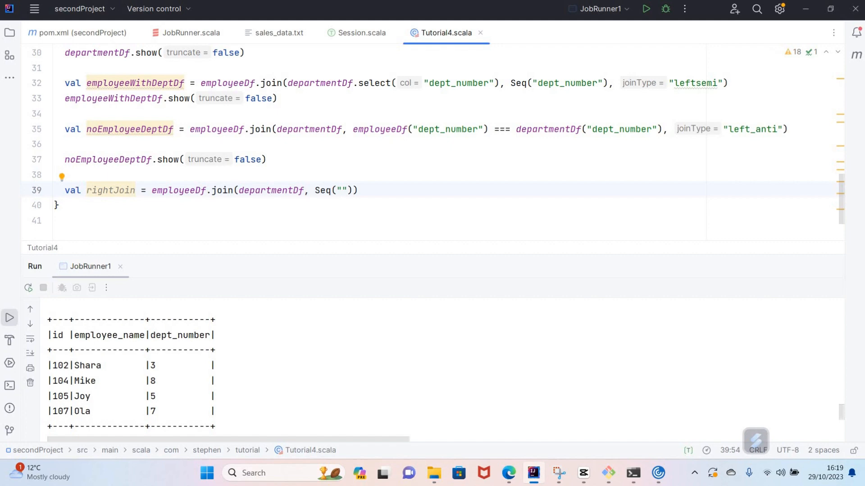
text(dept_number)
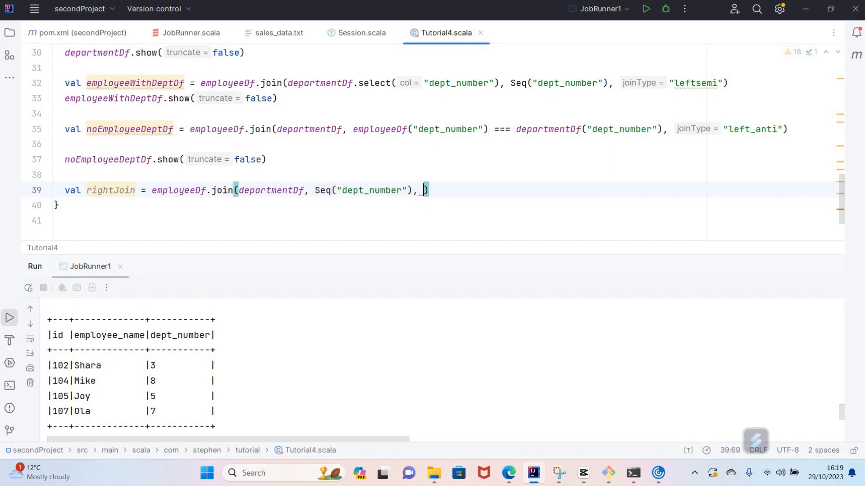
text(joinType = "right")
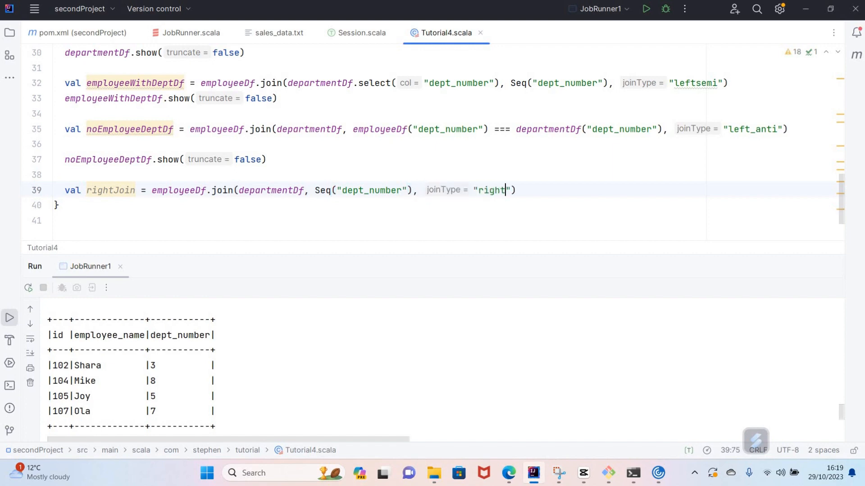
text(outer)
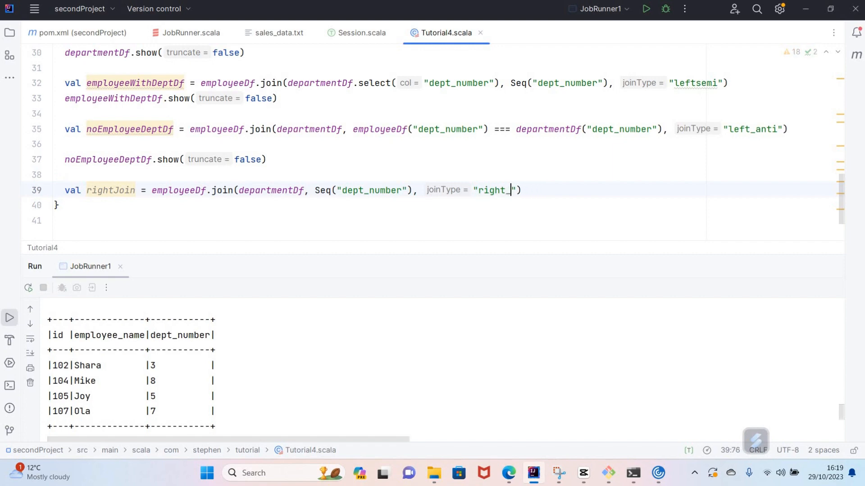
text(outer)
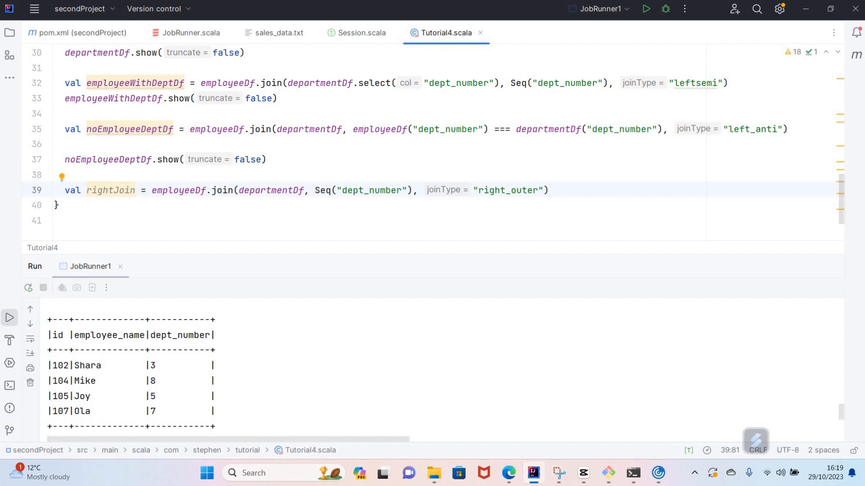
Step: Write rightJoin.show(false) on line 40 to display the result
text(rightJoin)
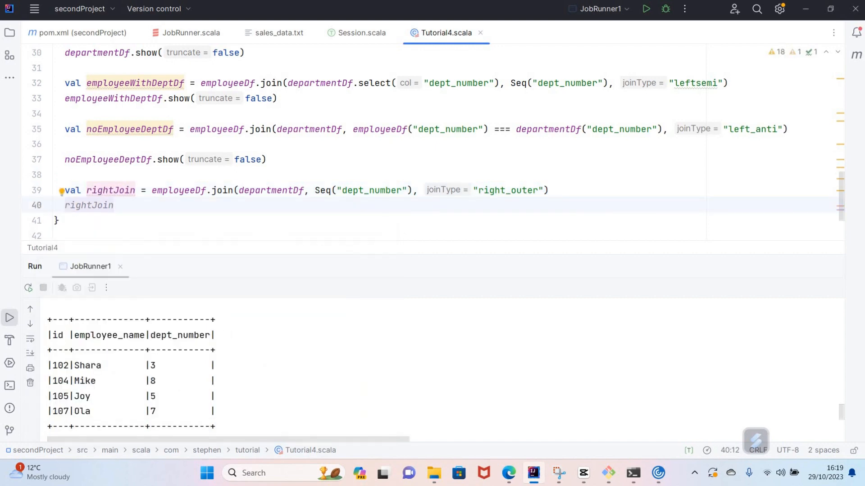
text(.show(fal)
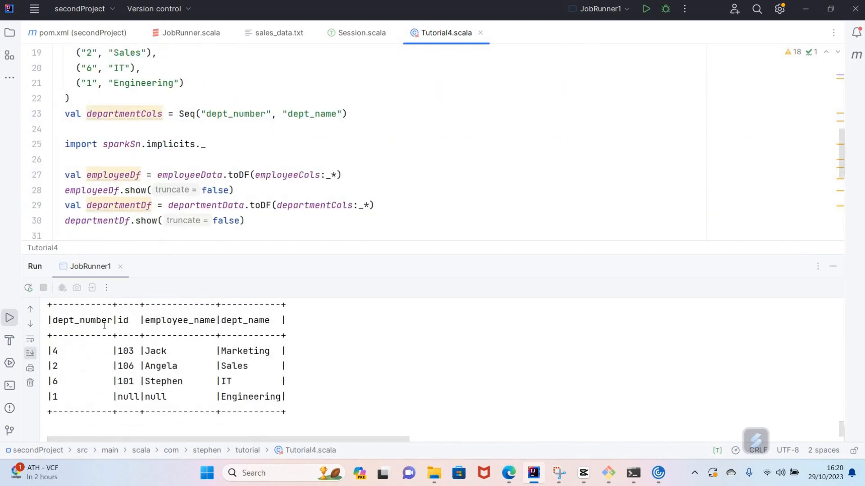
mouse_move(147, 328)
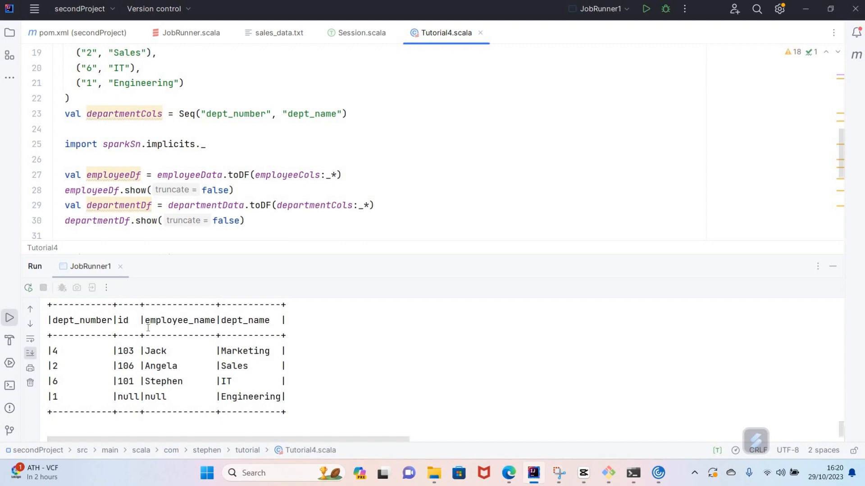
mouse_move(131, 341)
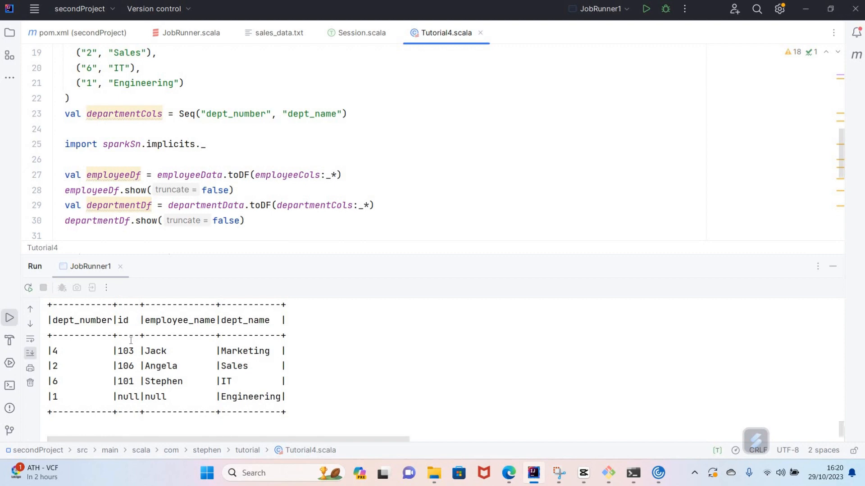
mouse_move(99, 333)
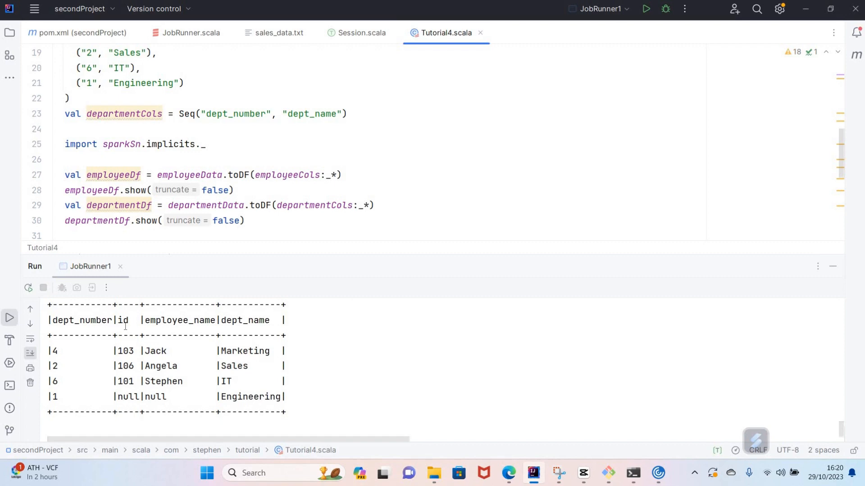
mouse_move(251, 324)
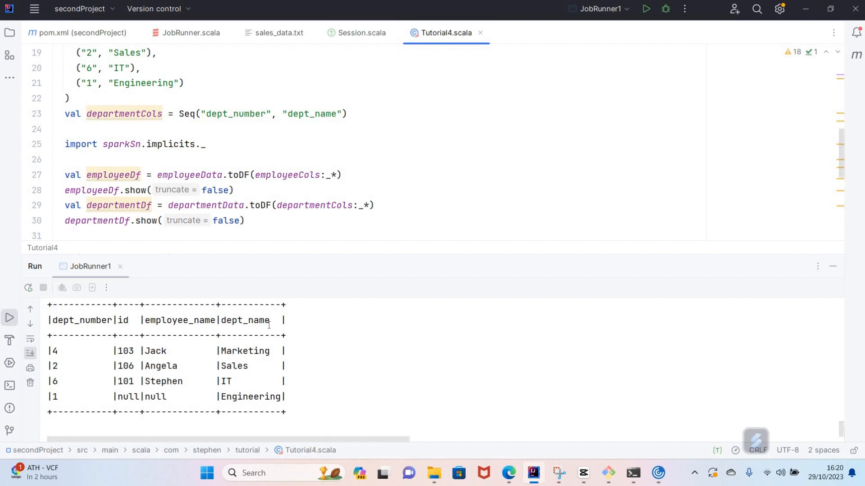
mouse_move(147, 361)
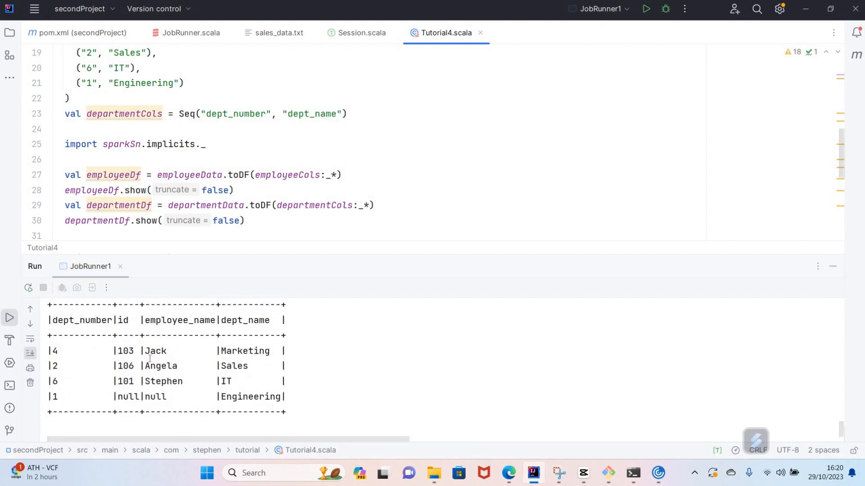
mouse_move(345, 223)
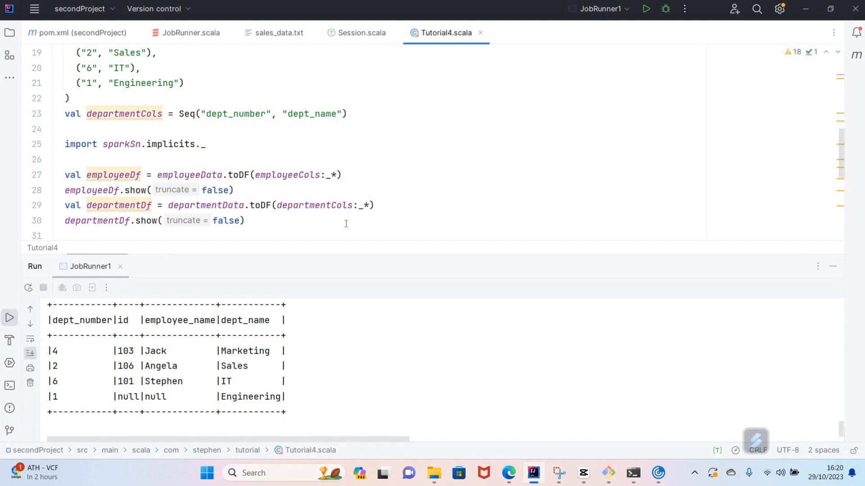
Step: Scroll the Run output to the right_outer join table with null Engineering fields
scroll(down, 3)
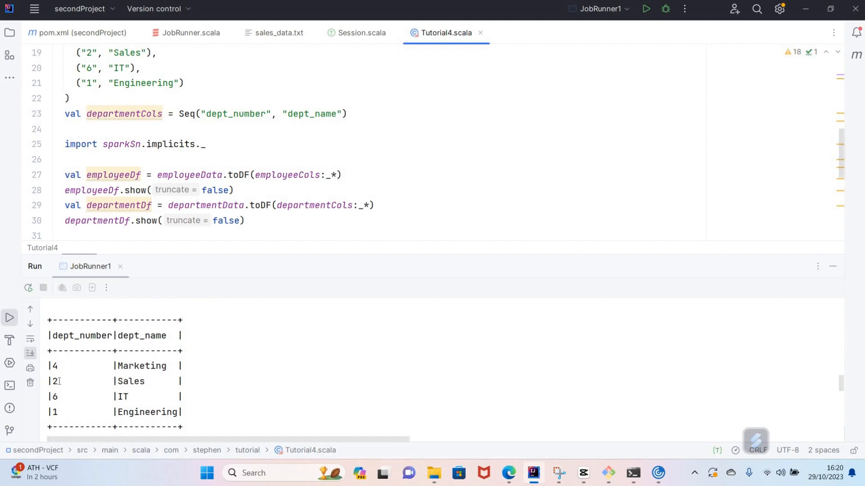
mouse_move(75, 397)
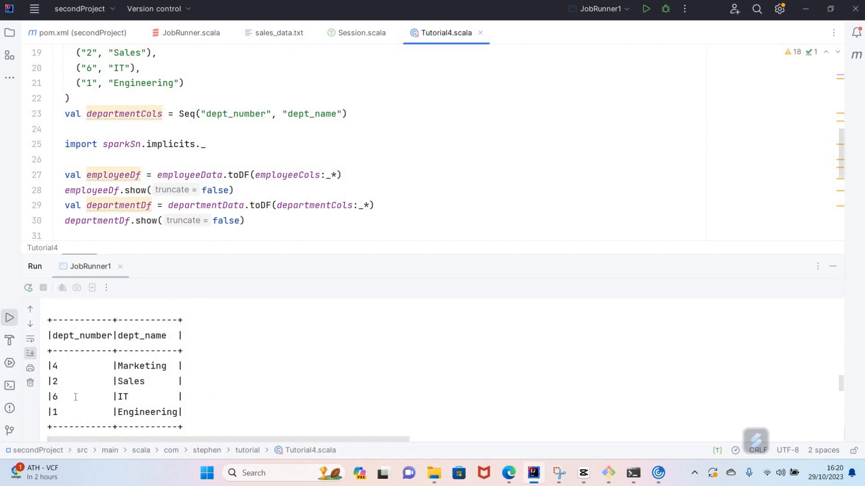
double_click(53, 366)
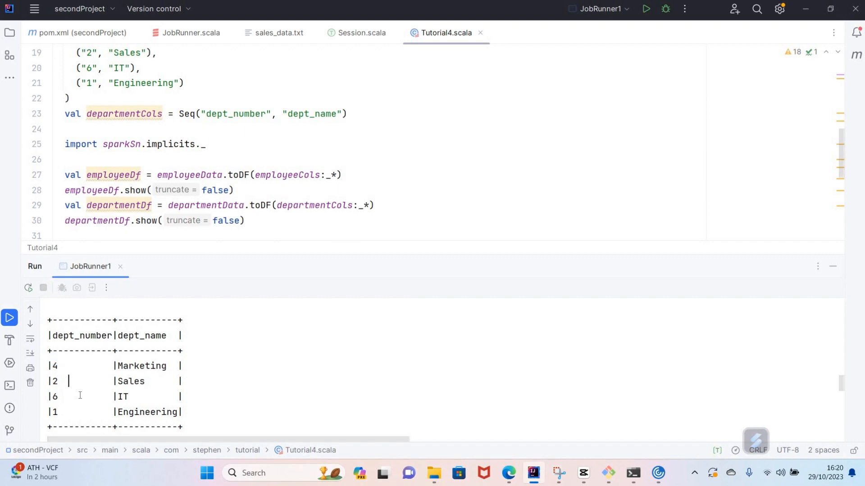
scroll(up, 3)
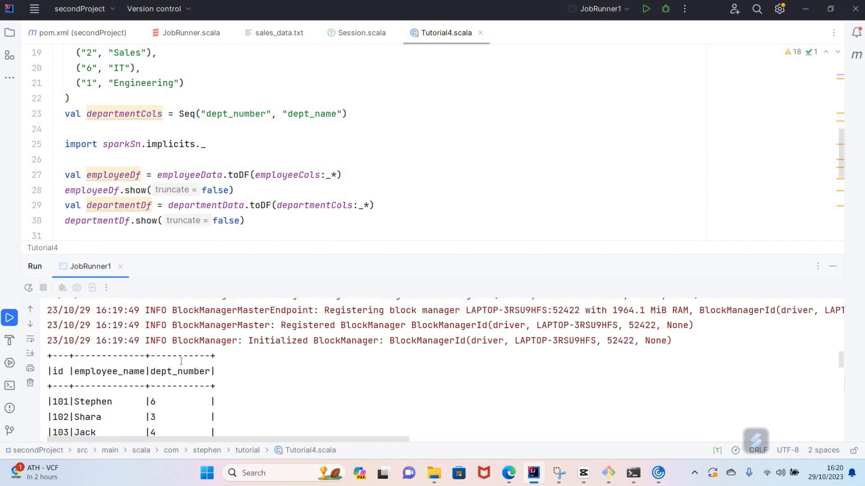
scroll(down, 3)
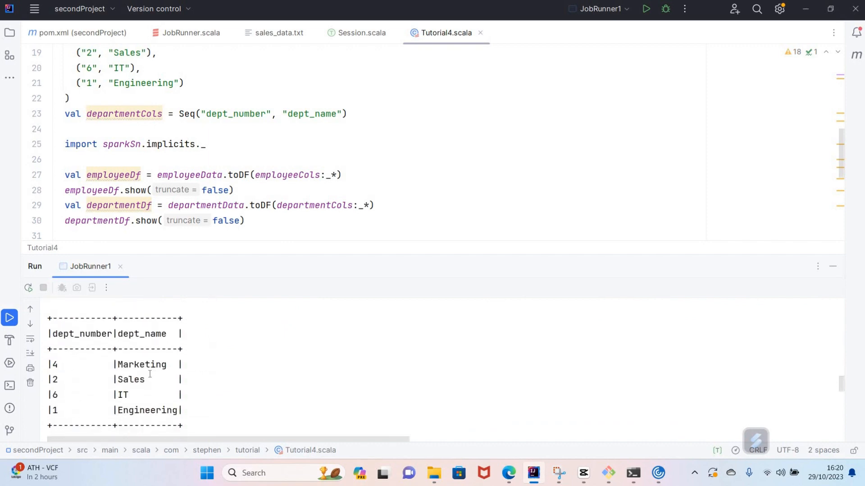
scroll(up, 3)
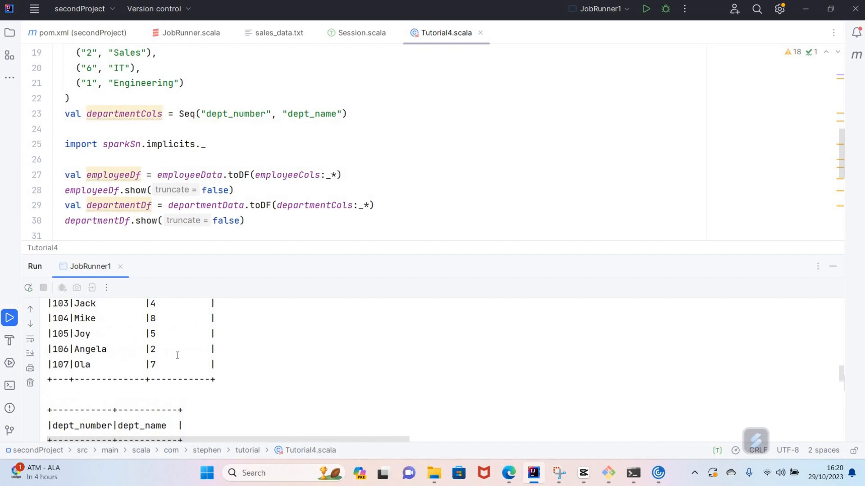
scroll(down, 3)
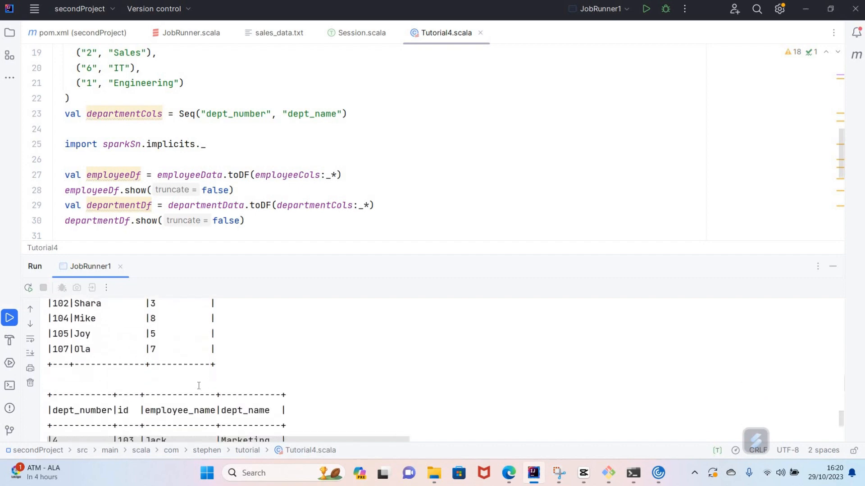
scroll(down, 3)
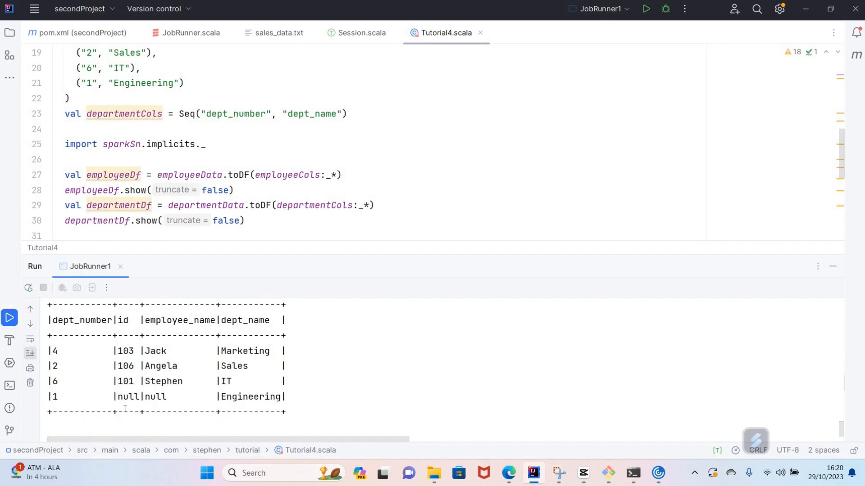
scroll(down, 3)
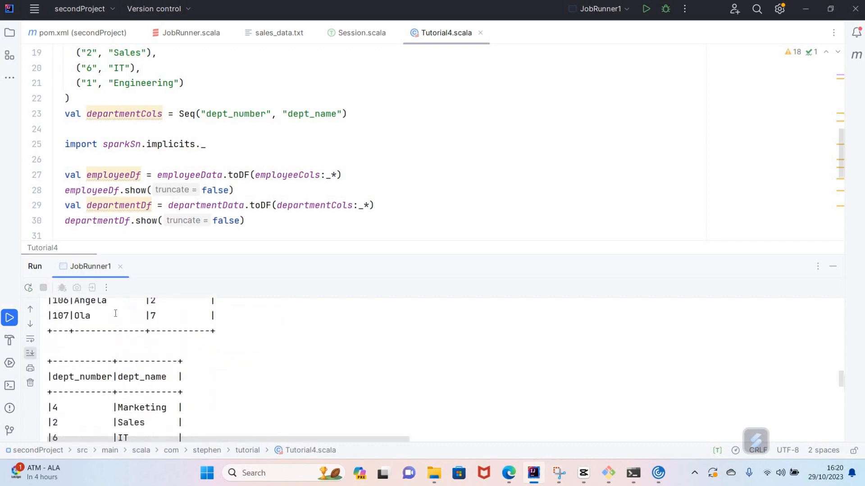
scroll(up, 3)
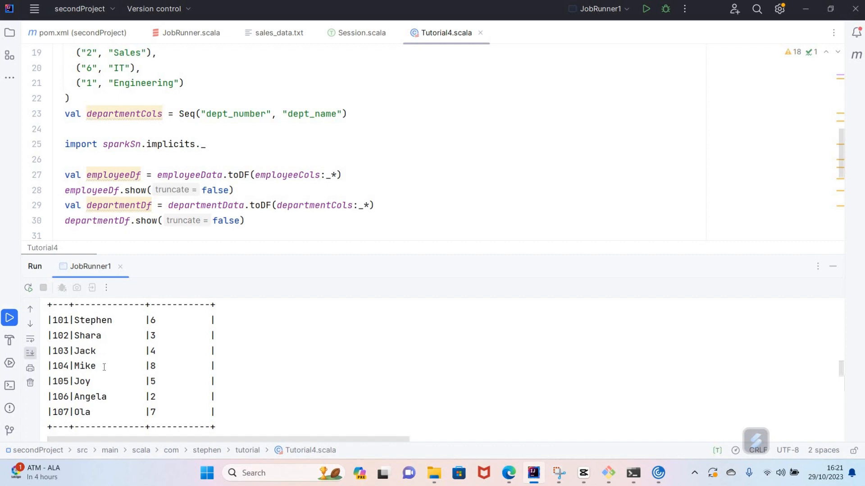
scroll(down, 3)
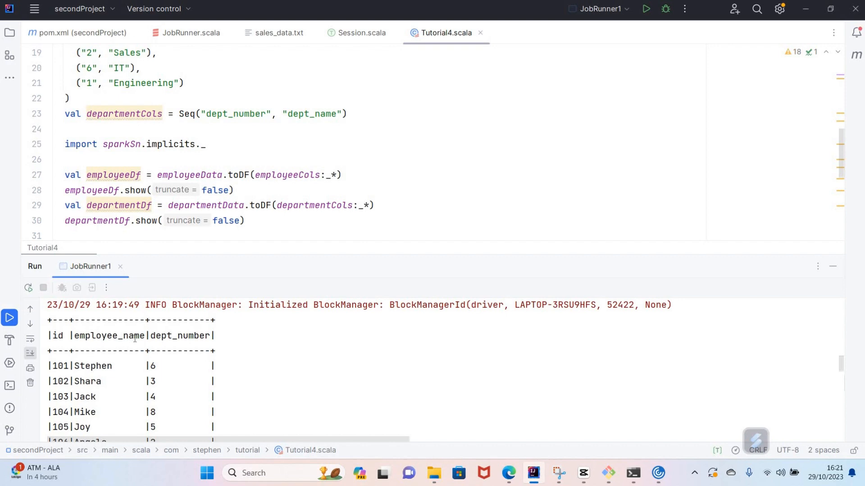
scroll(down, 3)
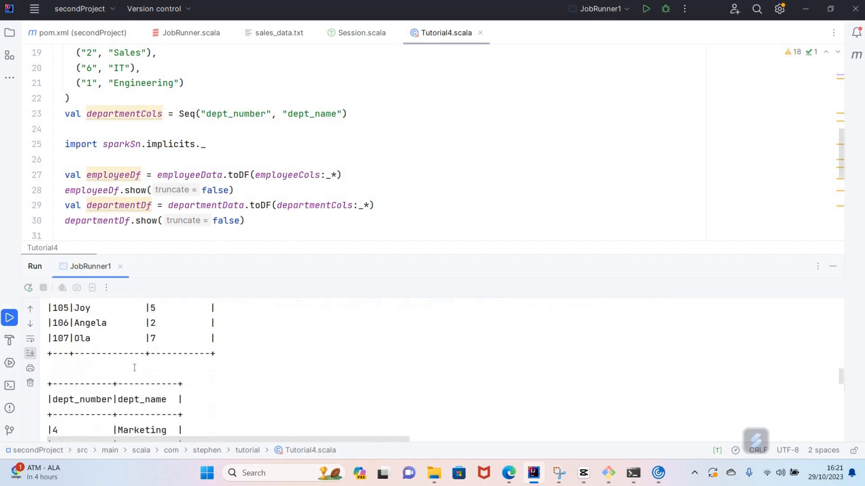
scroll(down, 3)
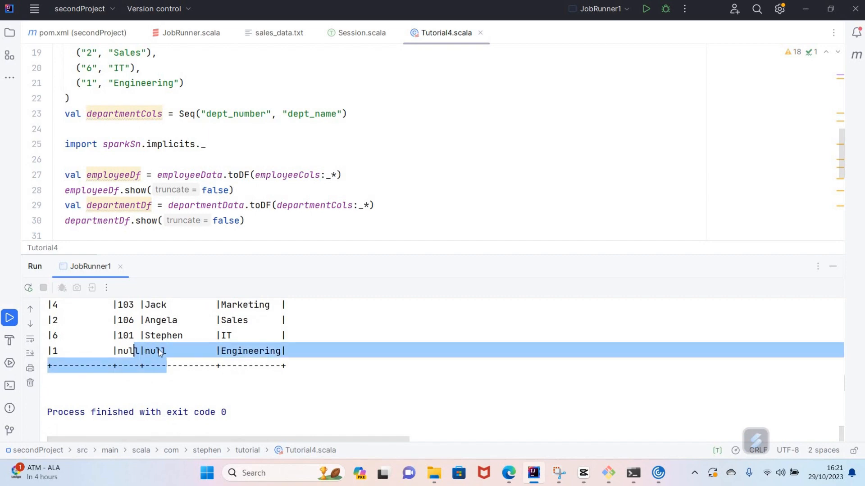
click(270, 363)
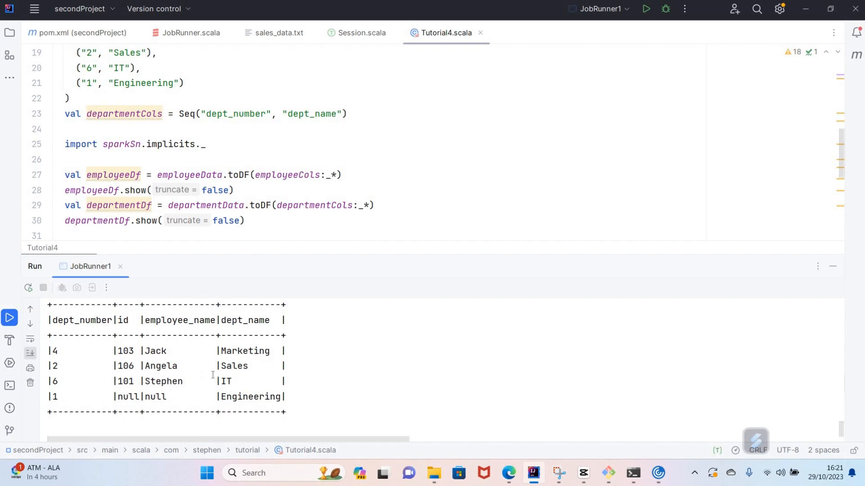
mouse_move(208, 372)
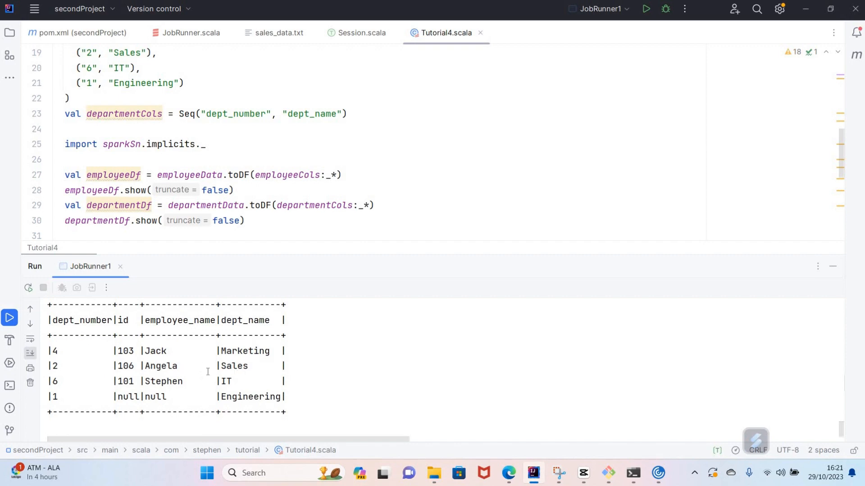
mouse_move(176, 382)
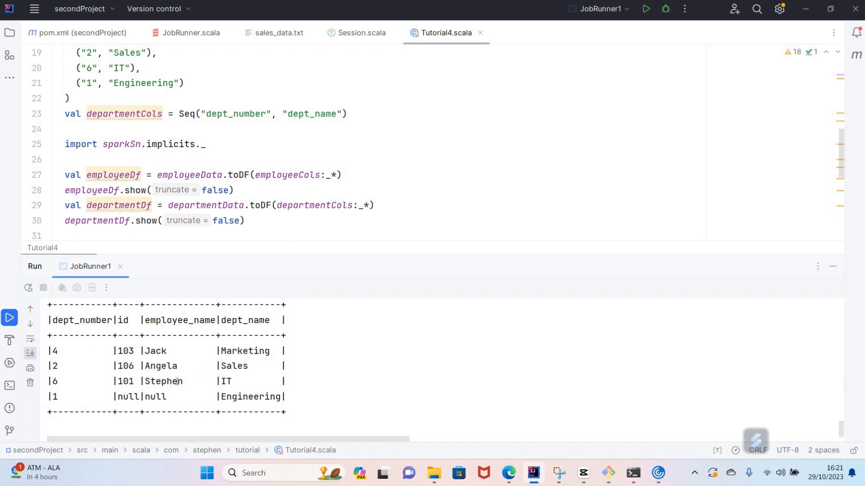
scroll(down, 3)
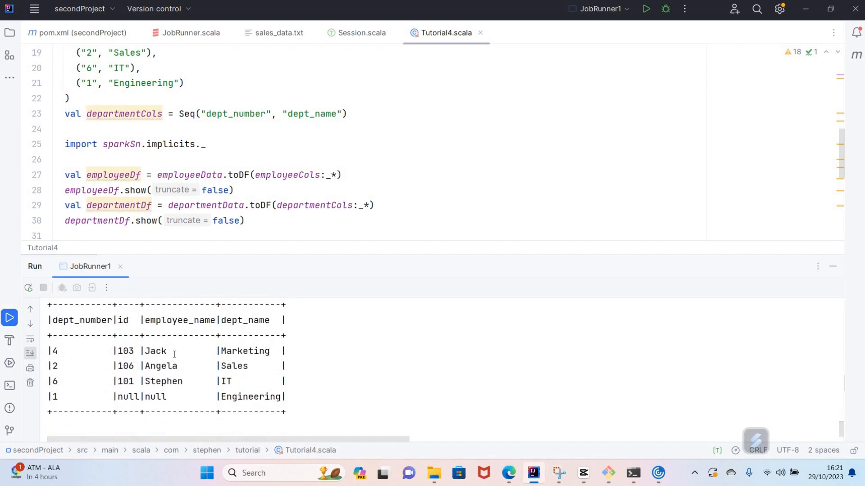
mouse_move(289, 325)
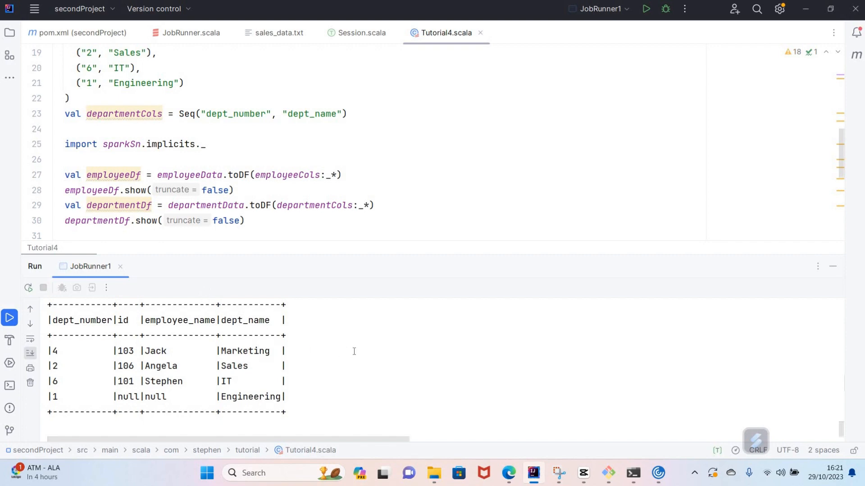
mouse_move(417, 195)
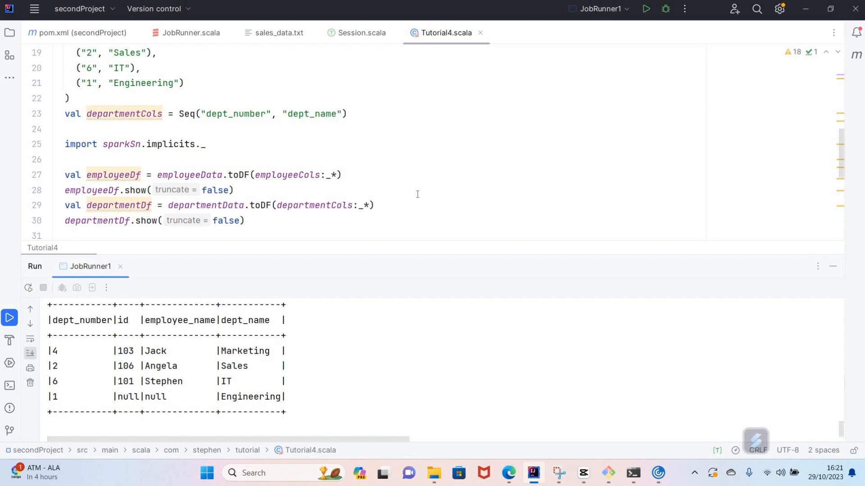